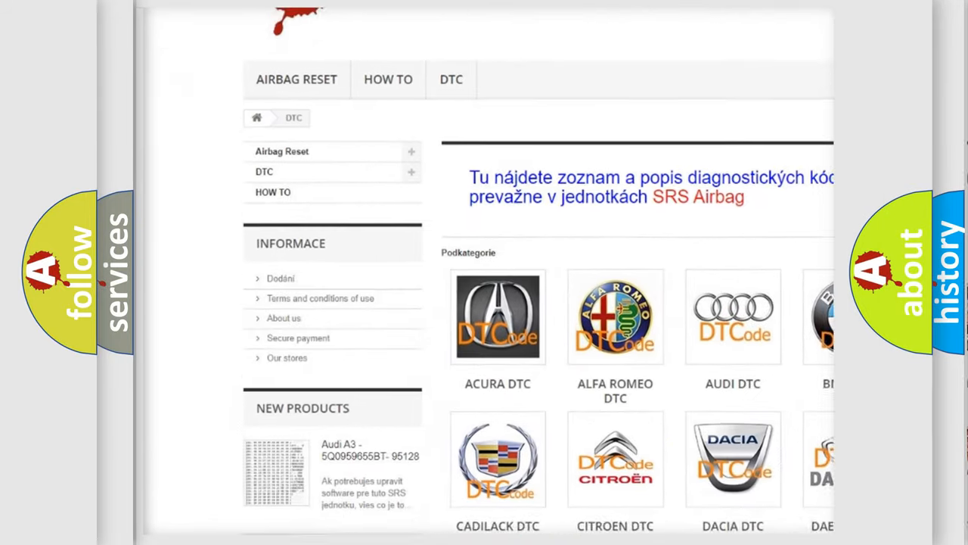
# - Scroll the airbagreset.sk DTC page past the car brand logos to the B-series code list
pyautogui.scroll(-3)
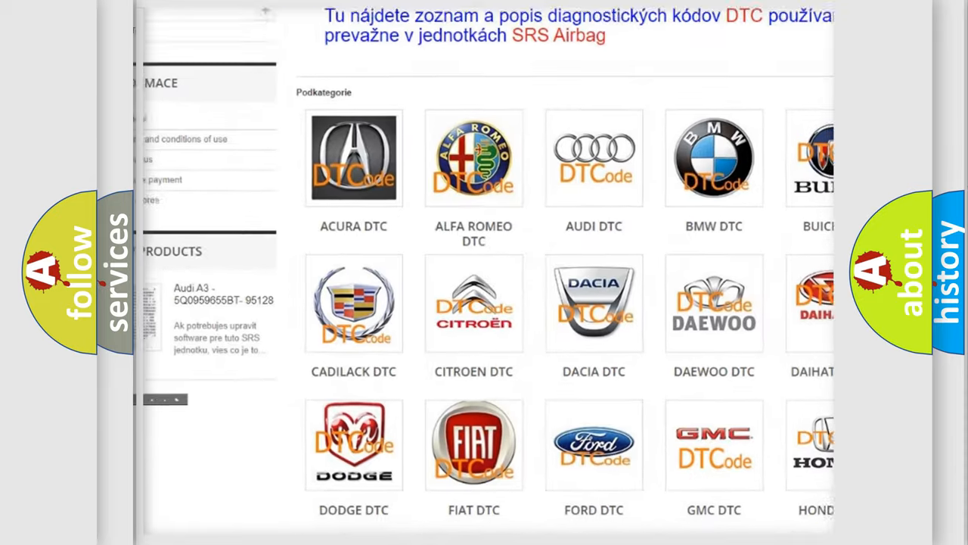
pyautogui.scroll(-3)
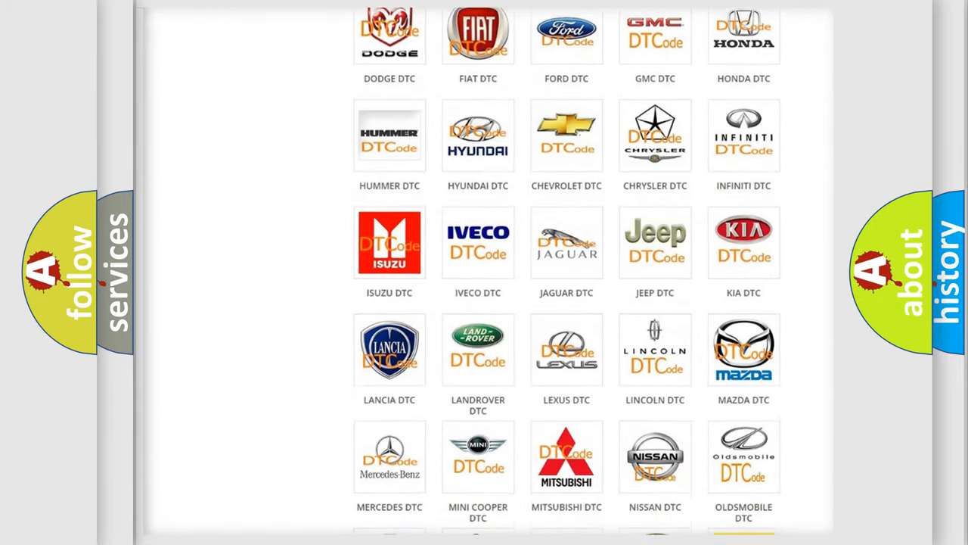
pyautogui.scroll(-3)
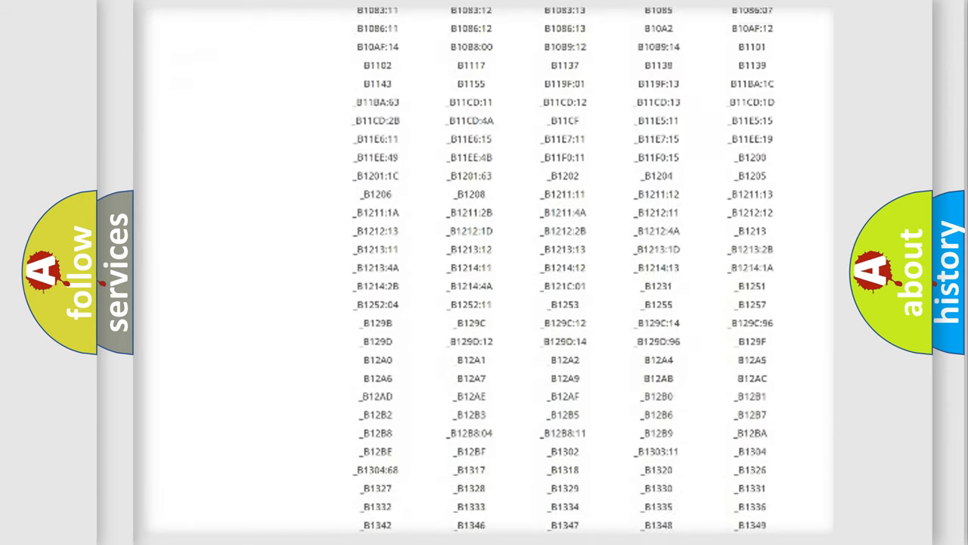
pyautogui.scroll(-3)
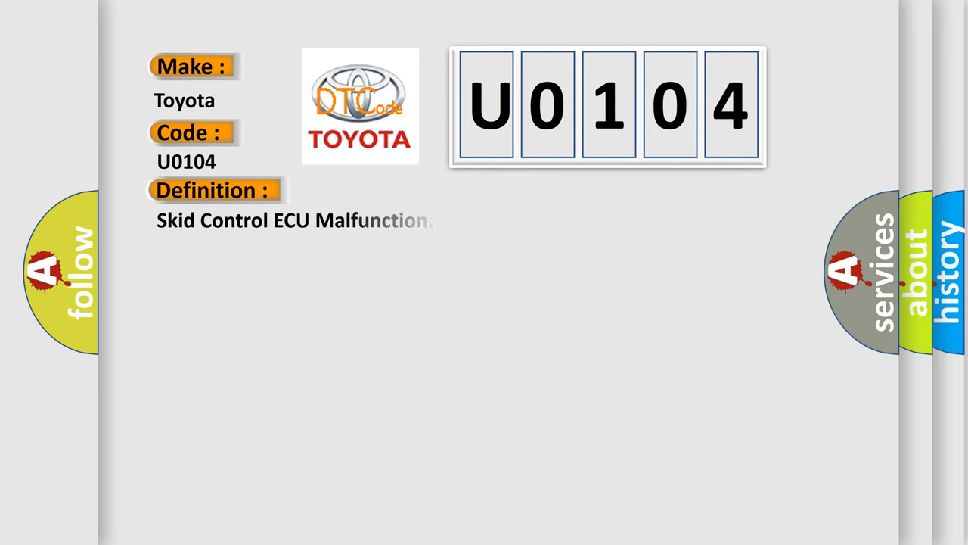
# - Advance the U0104 slide to reveal the Description 'Malfunction in the skid control ECU.'
pyautogui.click(393, 190)
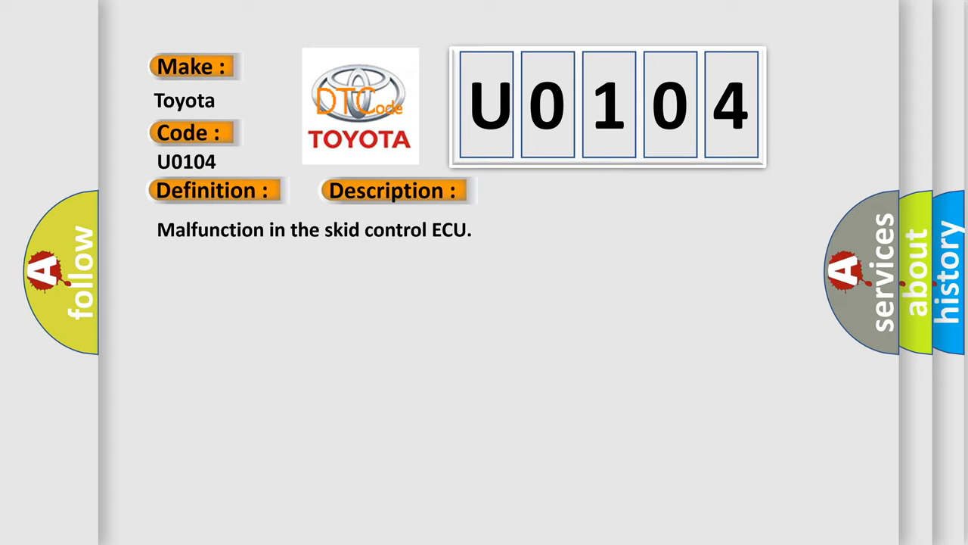